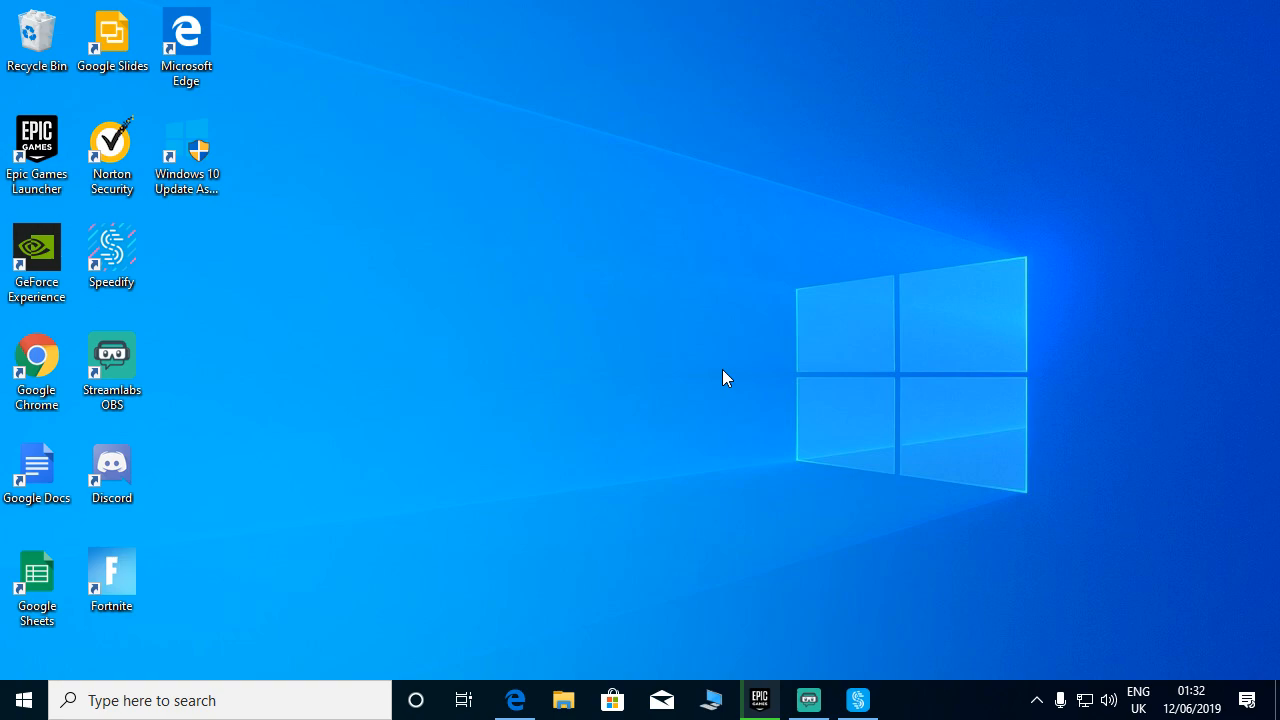
mouse_move(632, 372)
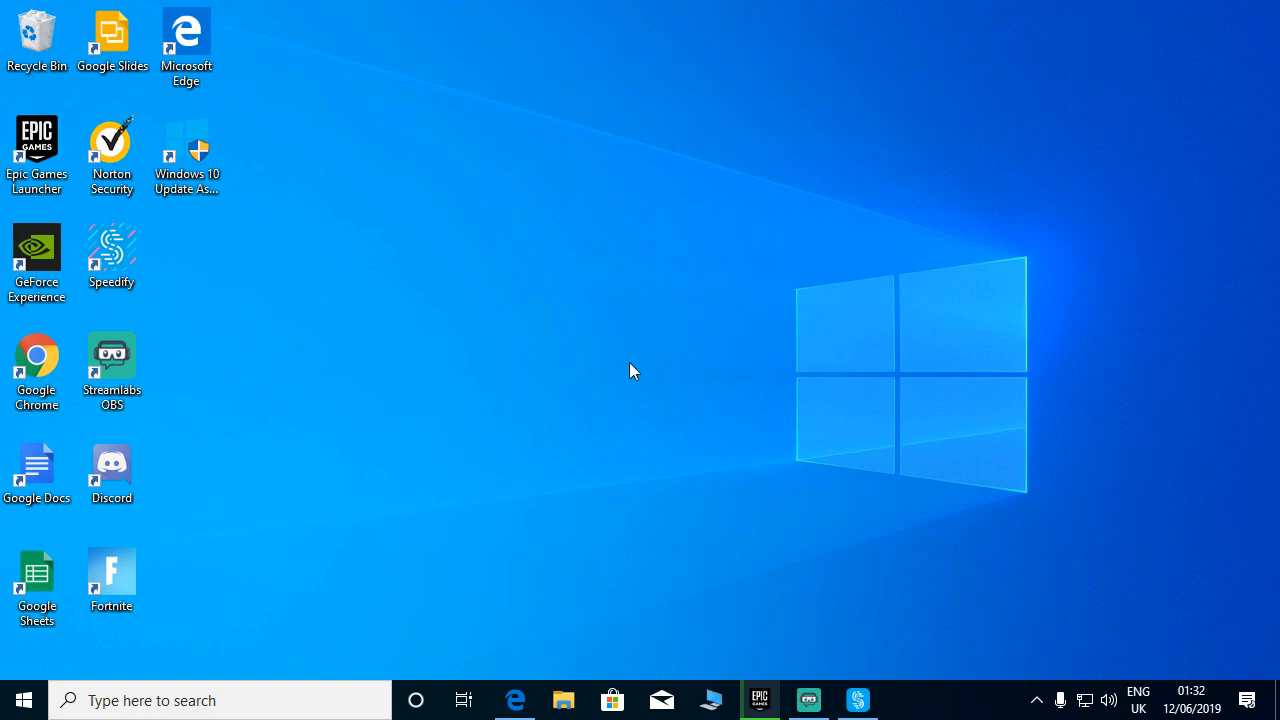
mouse_move(647, 378)
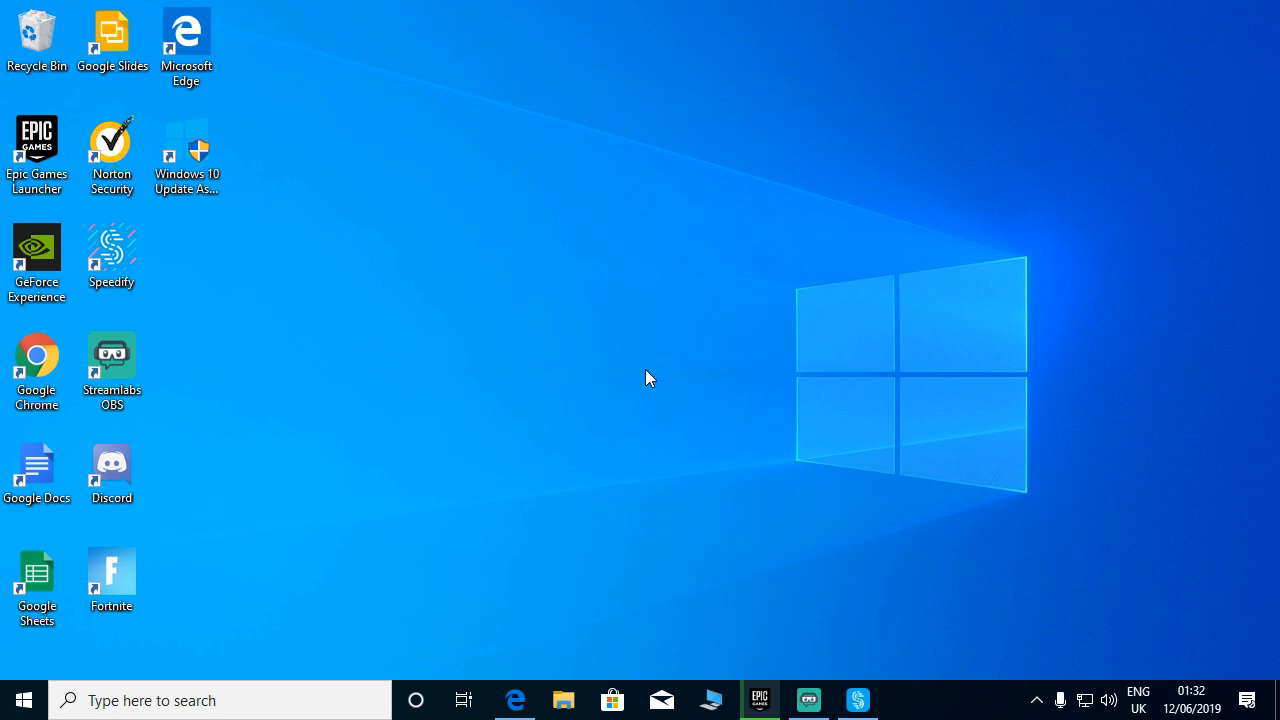
mouse_move(363, 280)
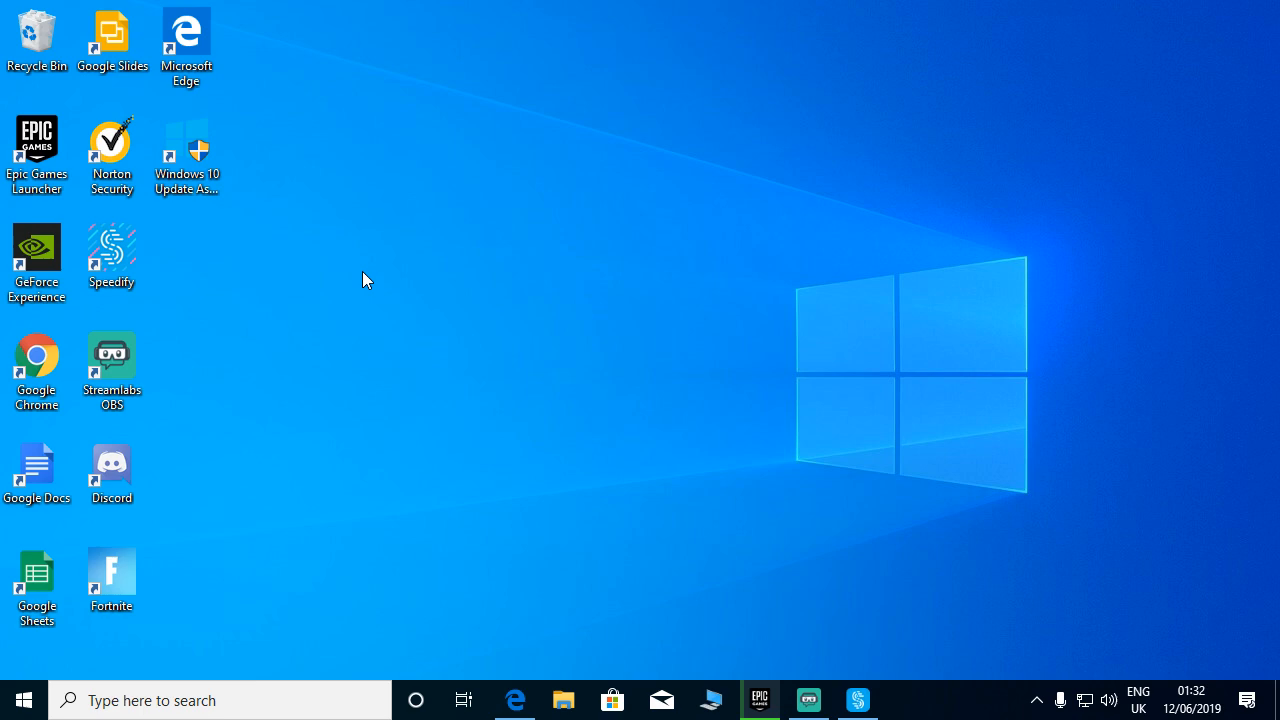
mouse_move(371, 279)
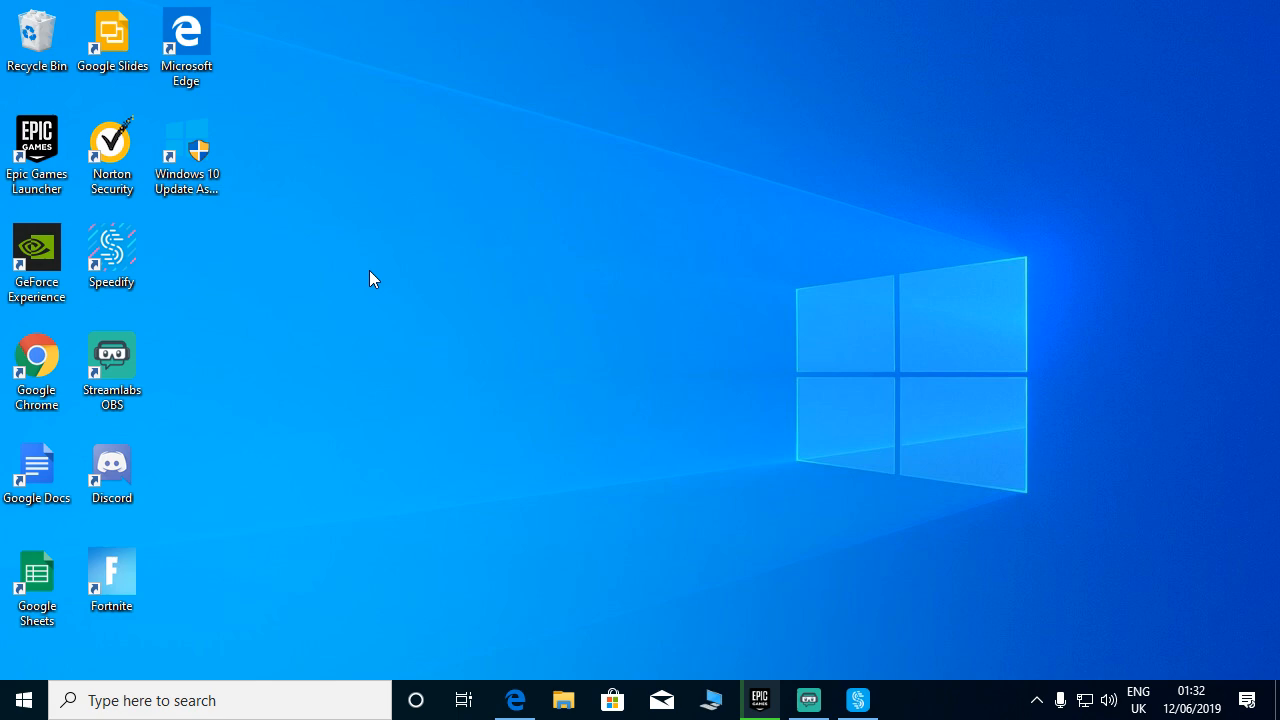
mouse_move(428, 275)
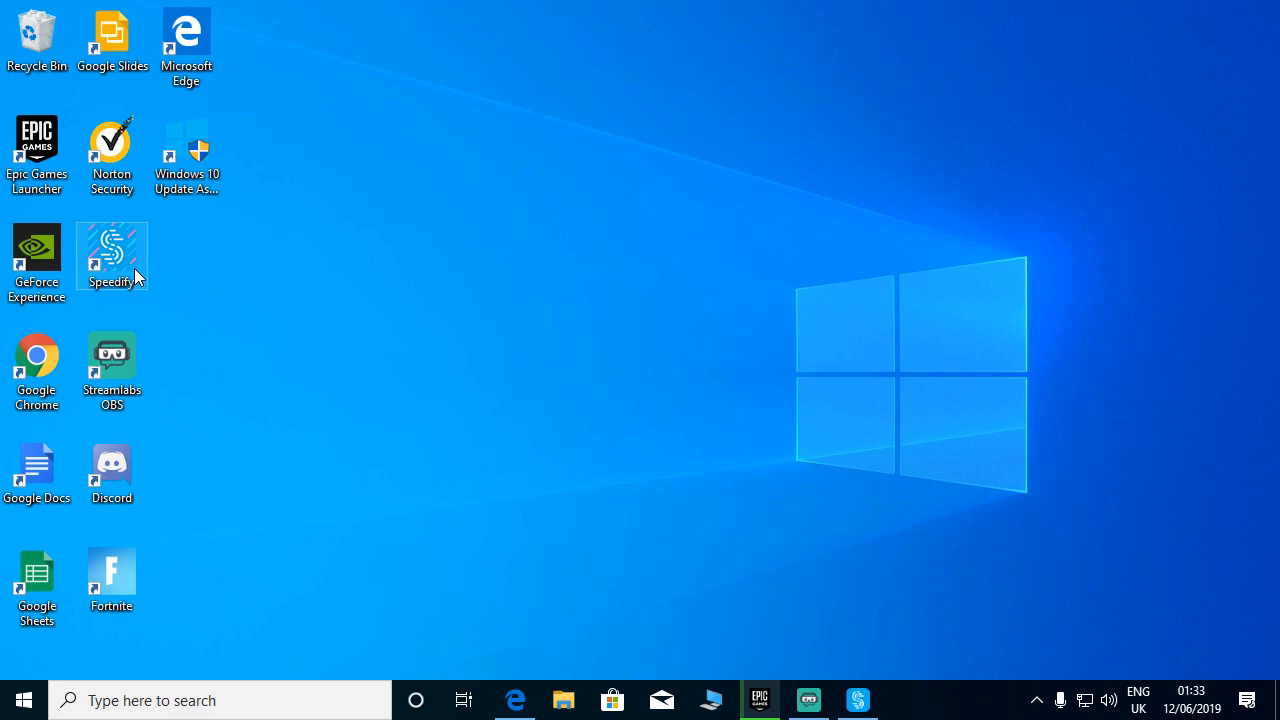
mouse_move(615, 248)
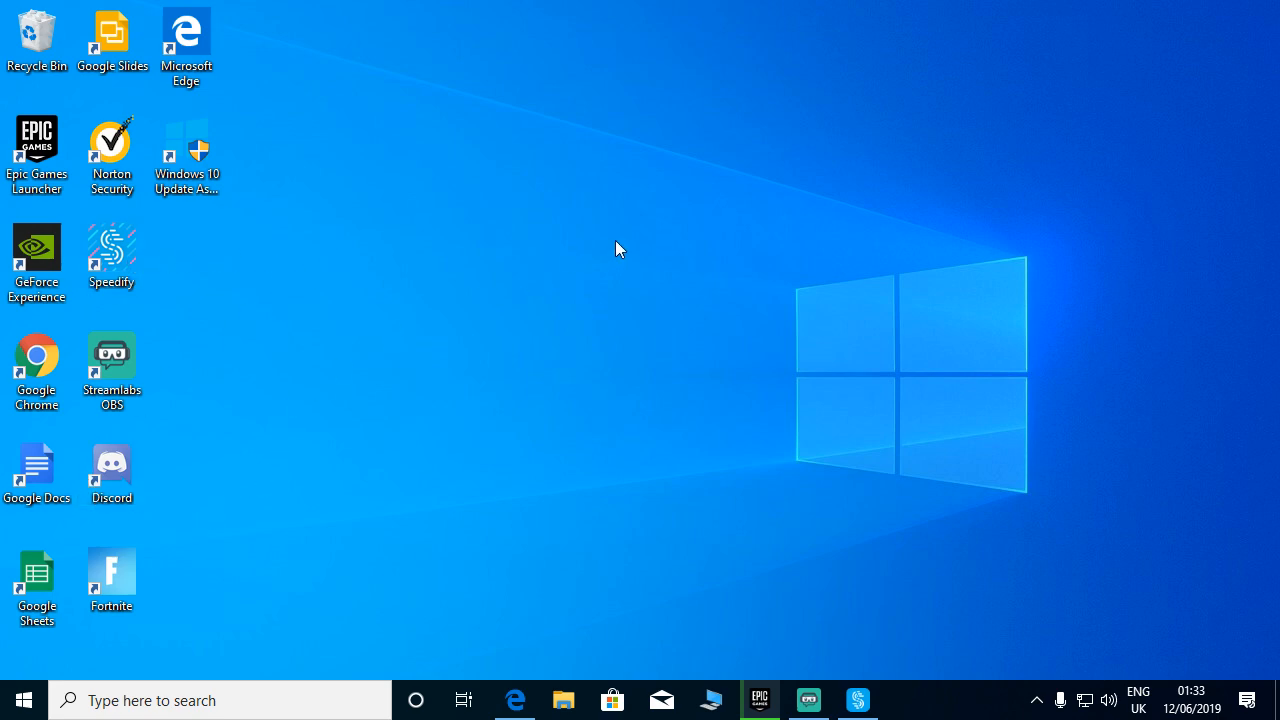
mouse_move(614, 217)
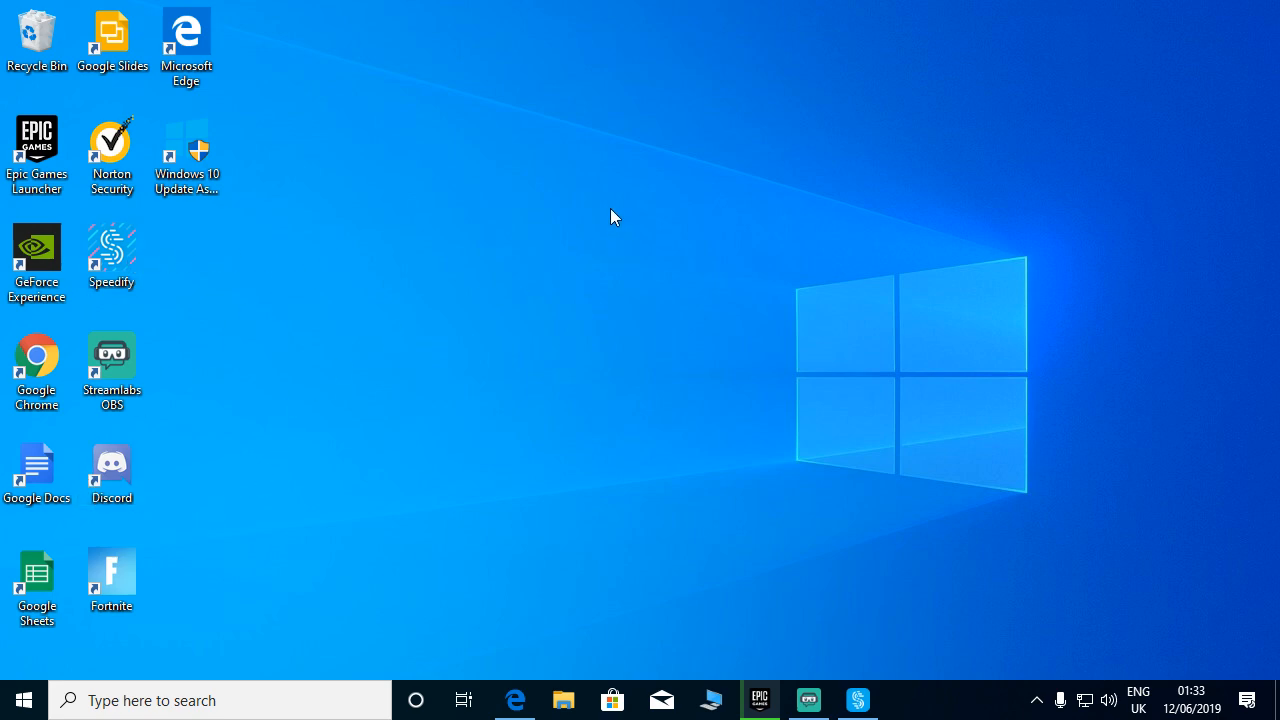
mouse_move(531, 354)
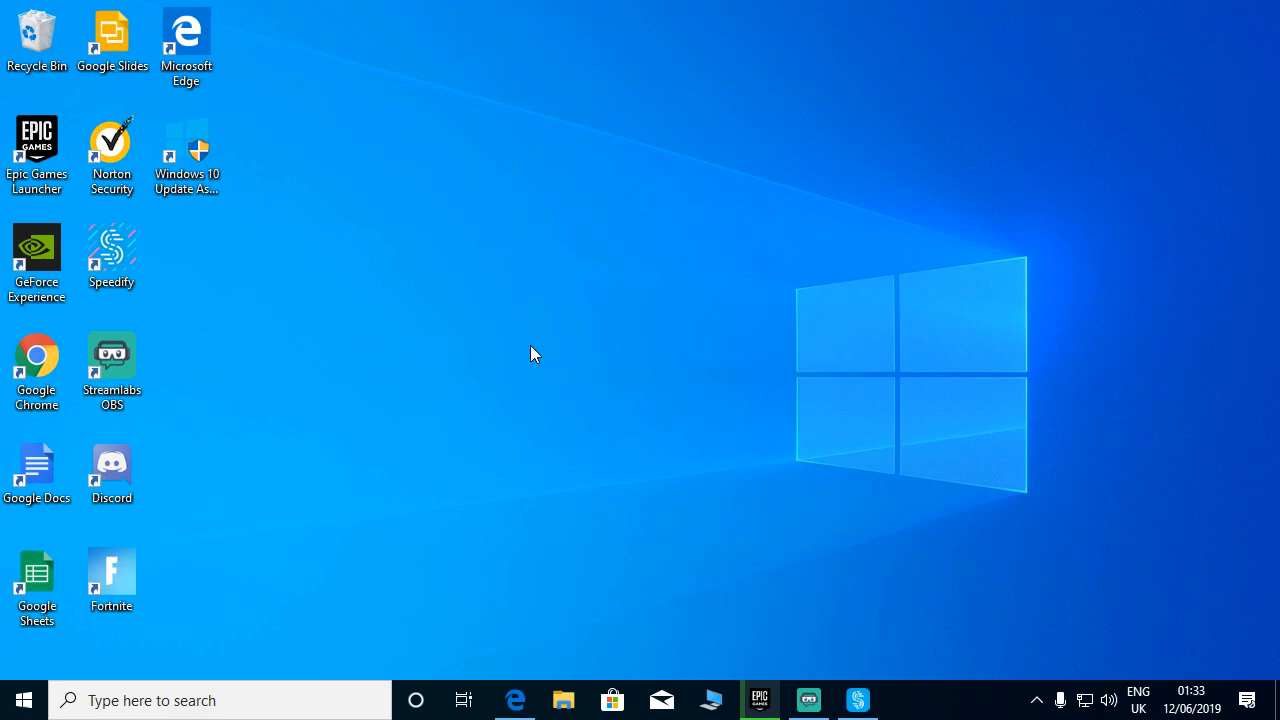
mouse_move(65, 155)
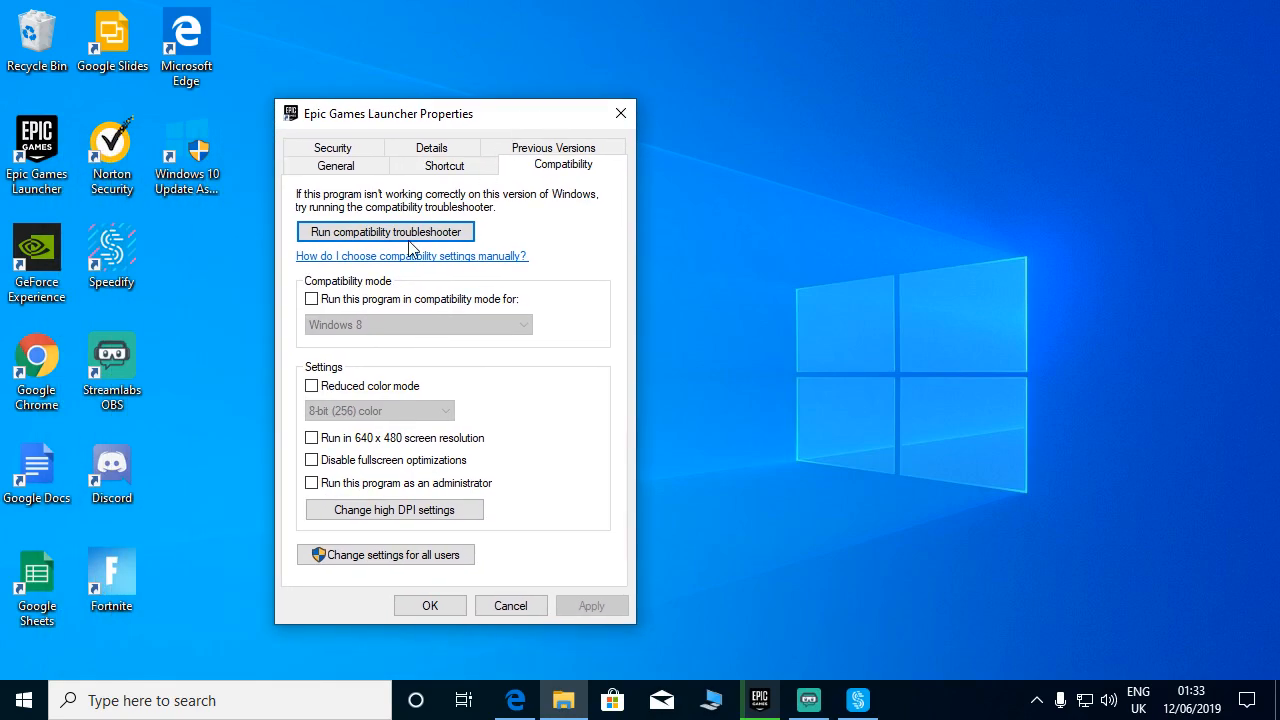
mouse_move(312, 299)
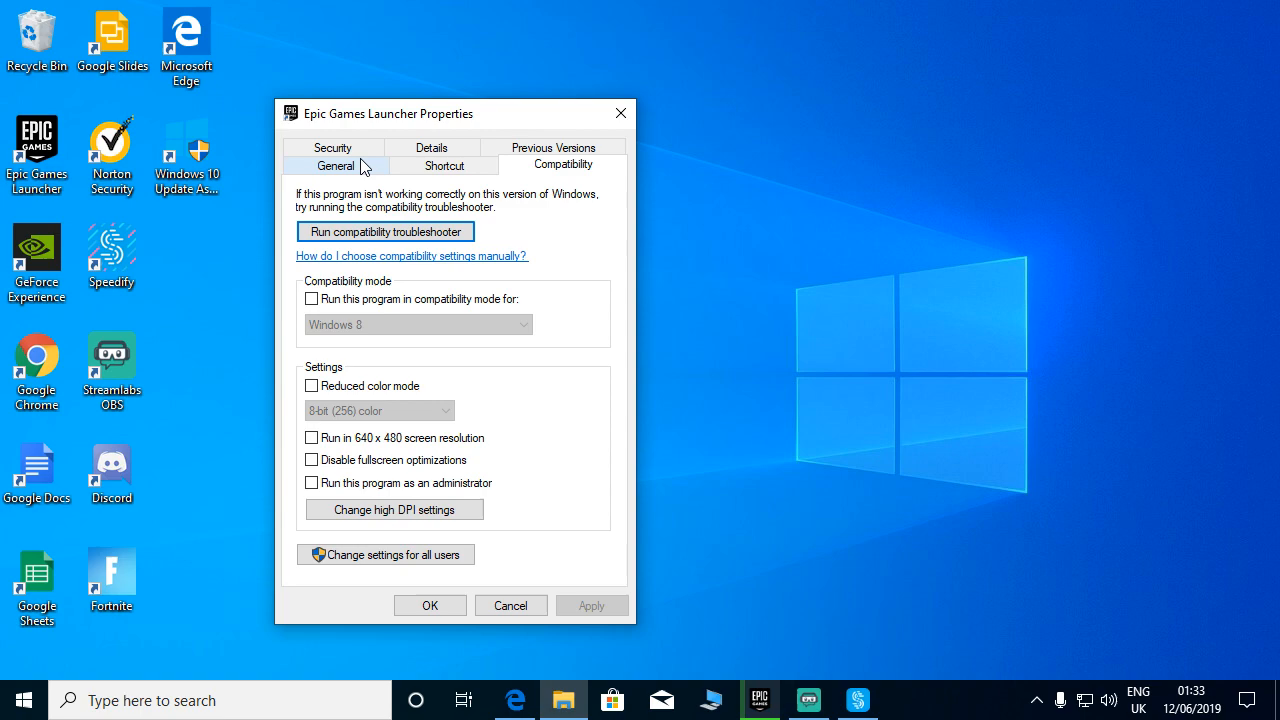
Check the Epic Games Launcher shortcut's Details, Shortcut target and Compatibility tabs.
click(432, 164)
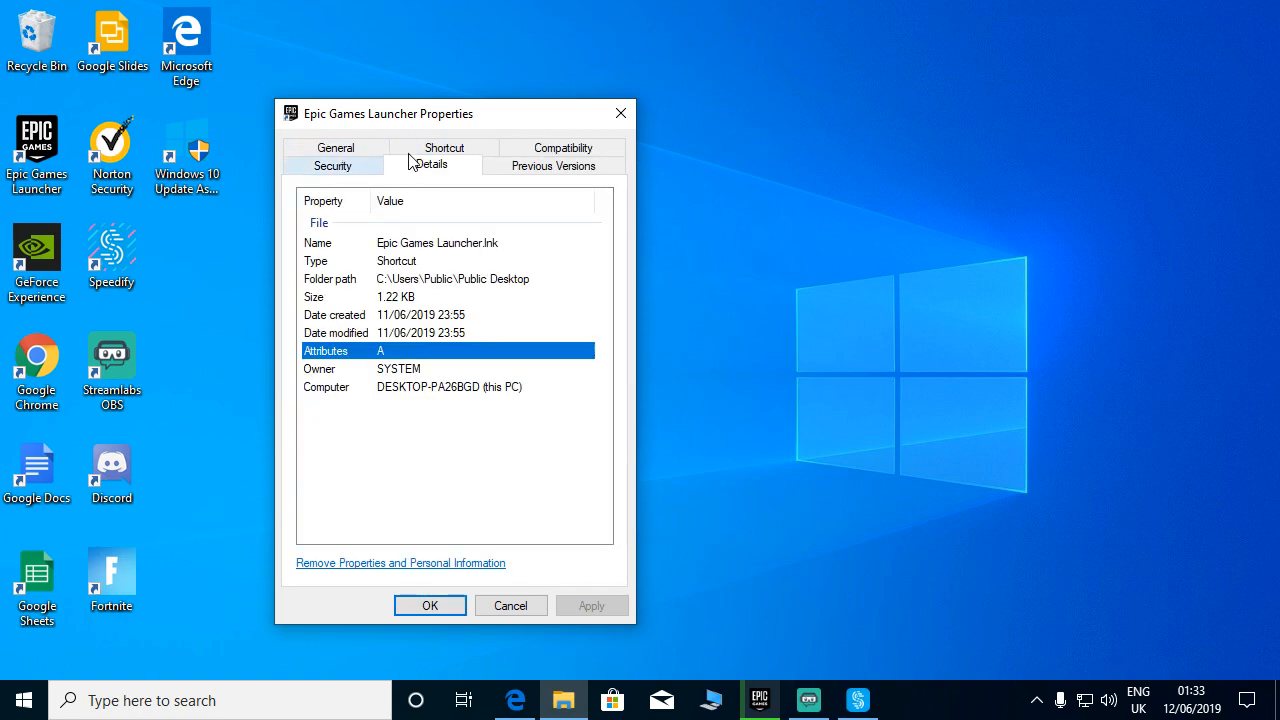
click(444, 164)
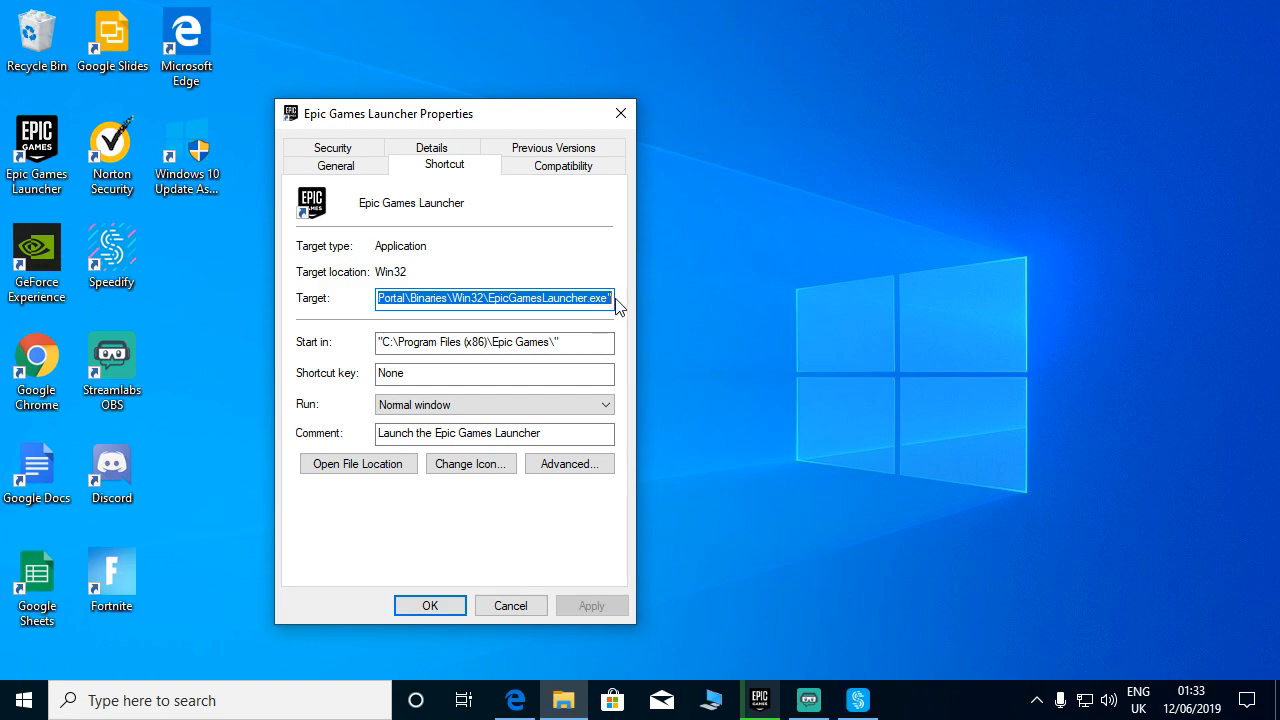
mouse_move(505, 212)
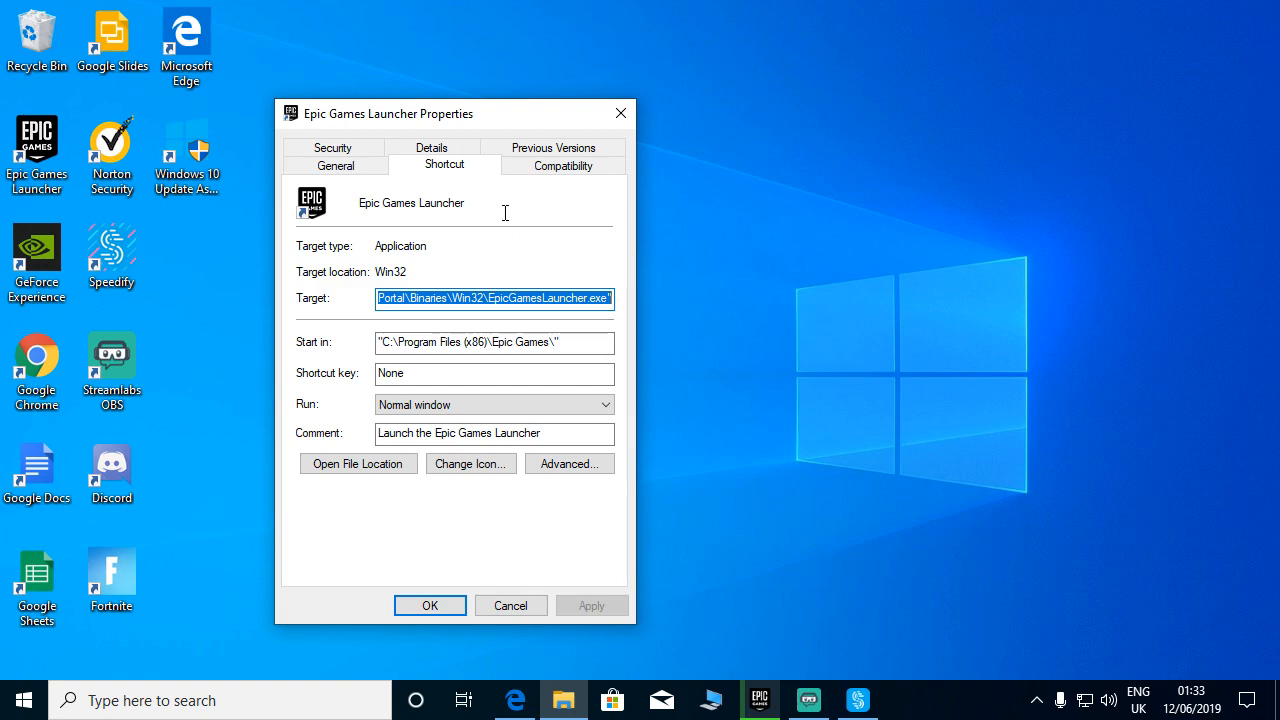
mouse_move(562, 166)
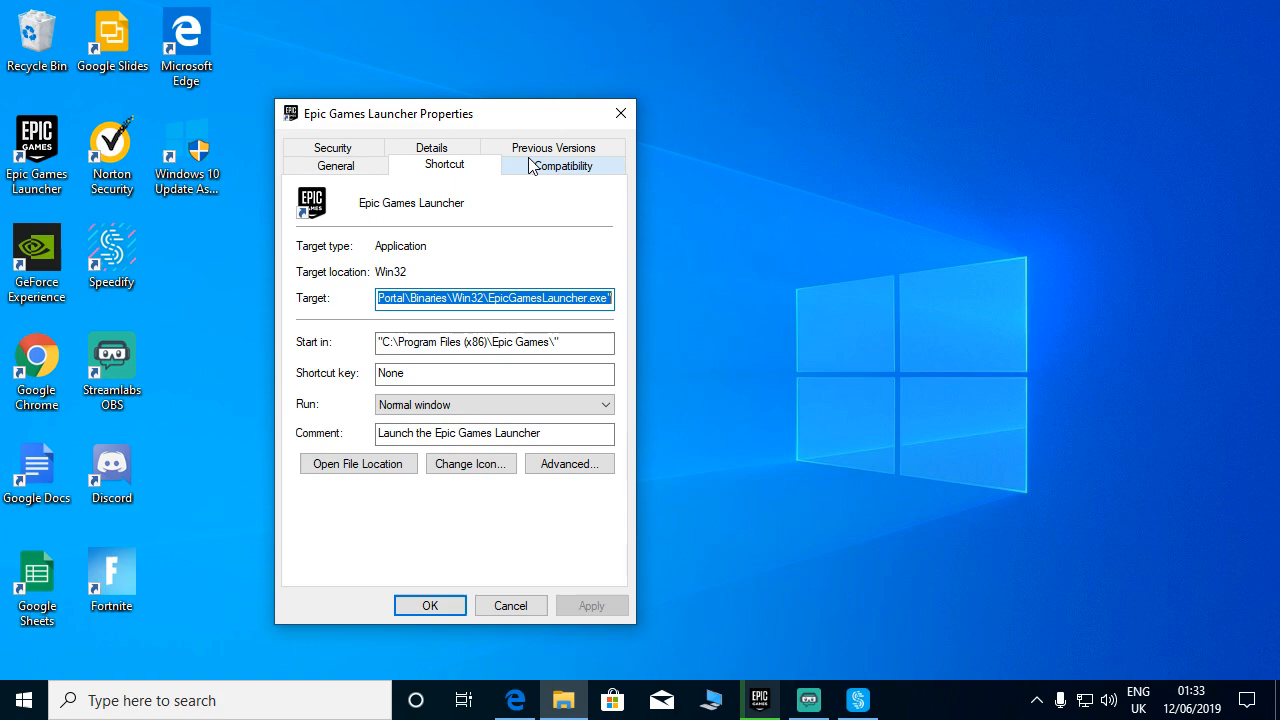
click(562, 165)
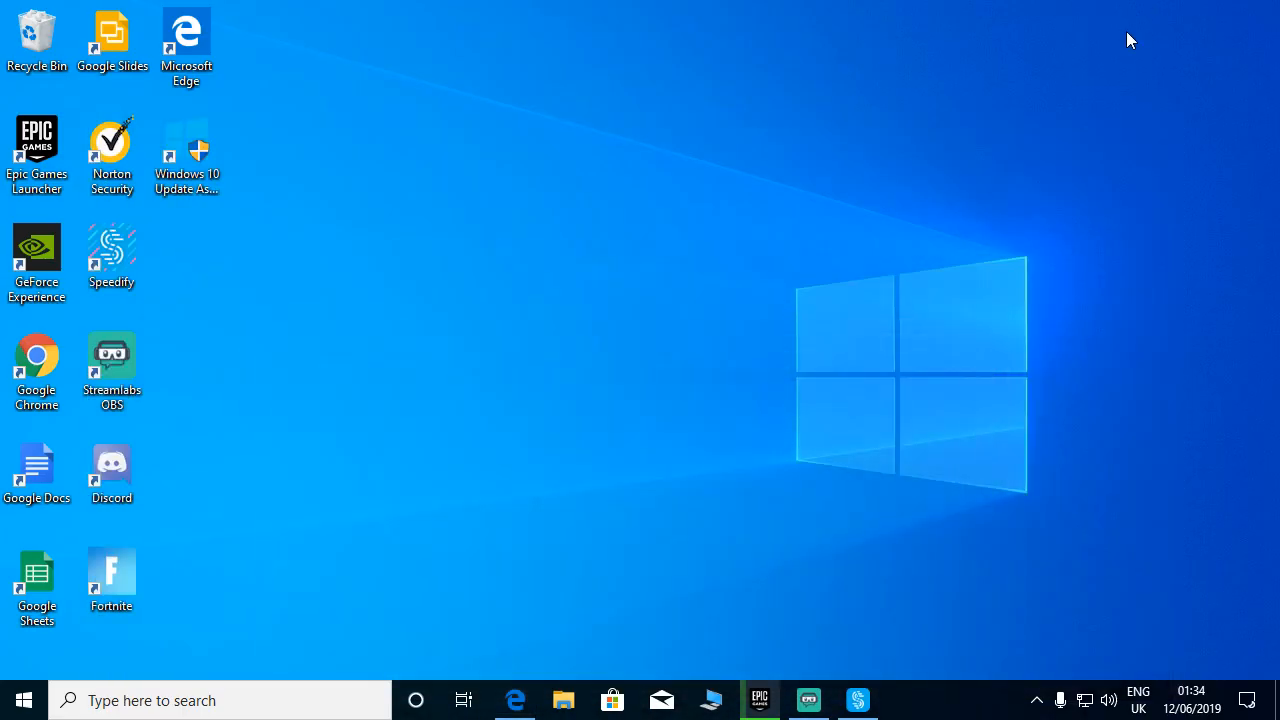
mouse_move(593, 541)
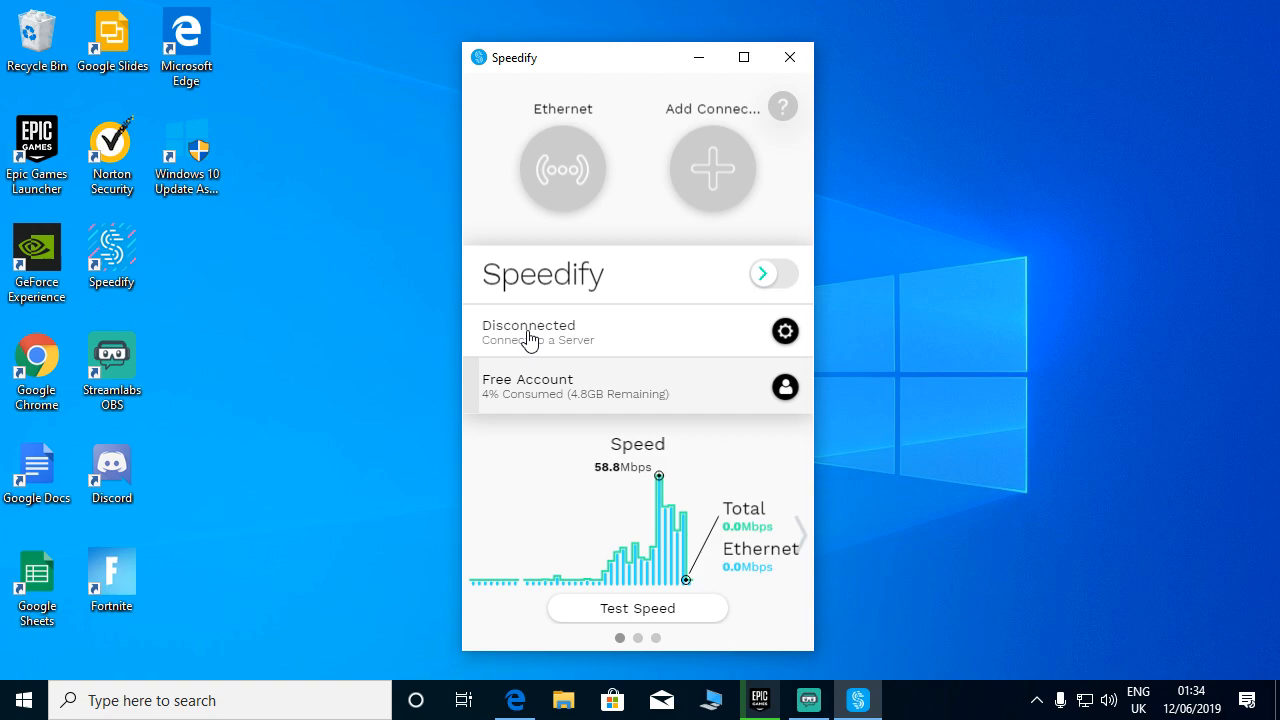
click(785, 331)
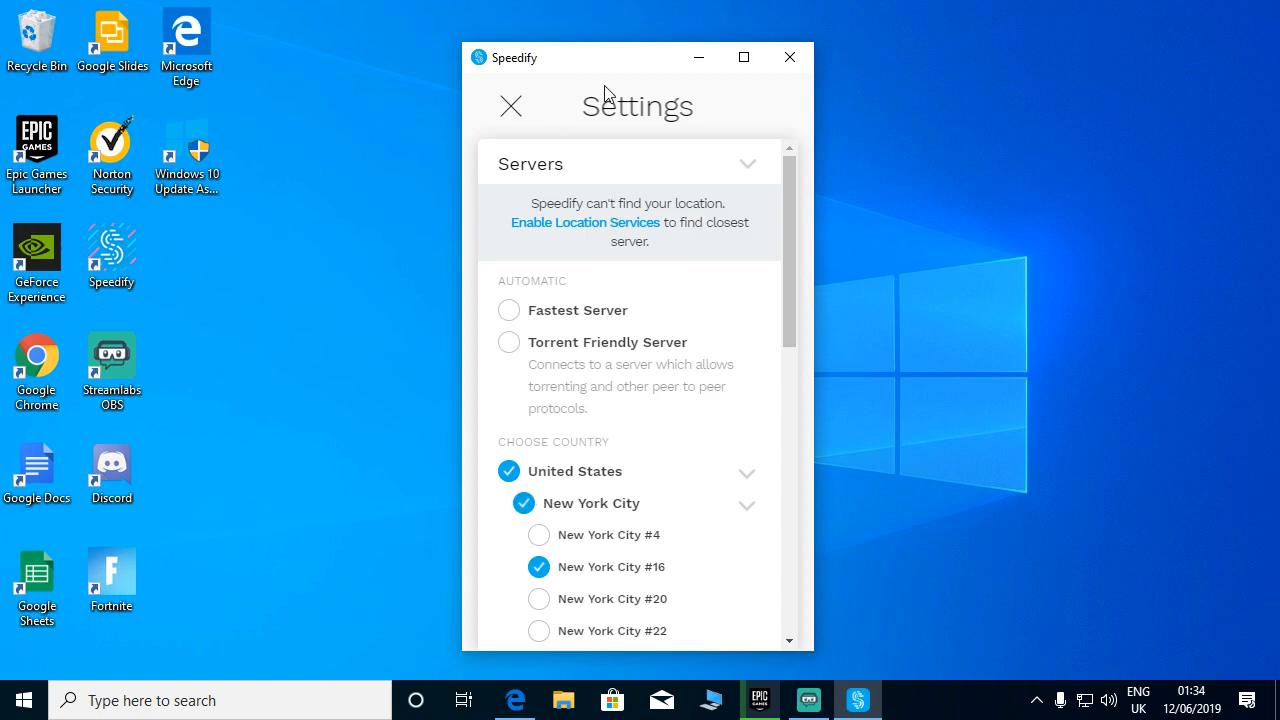
mouse_move(509, 106)
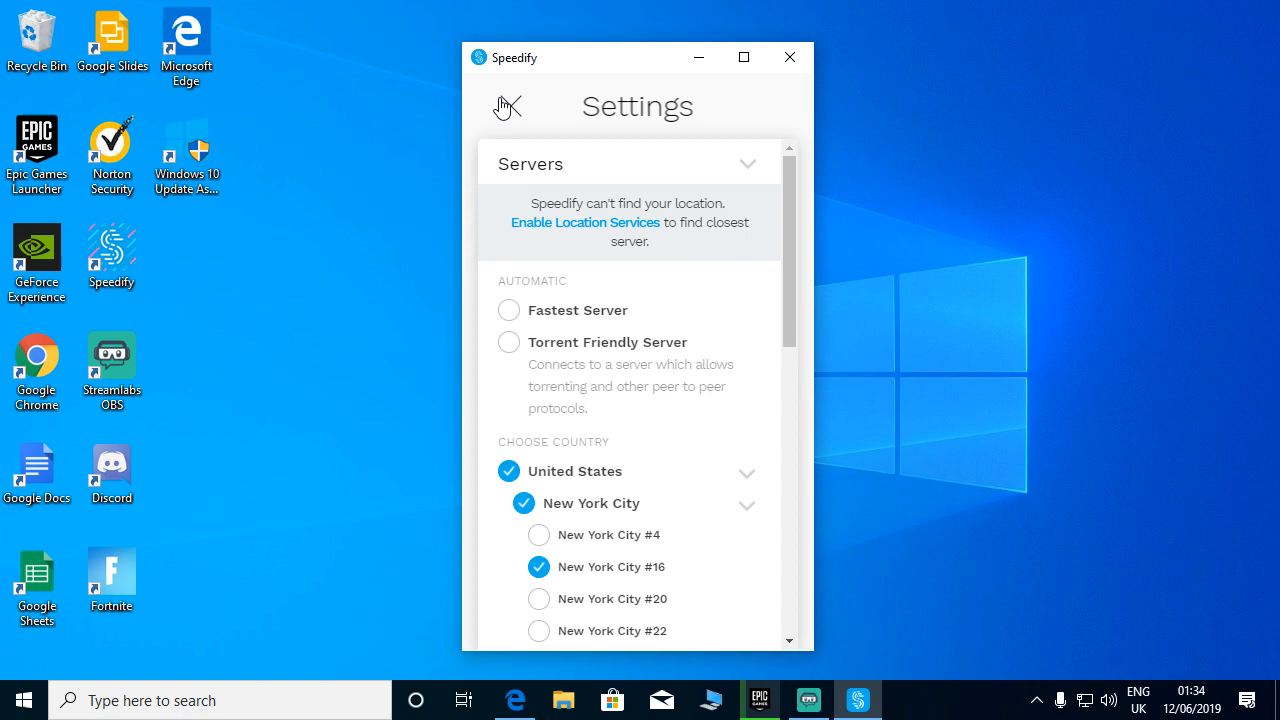
mouse_move(527, 117)
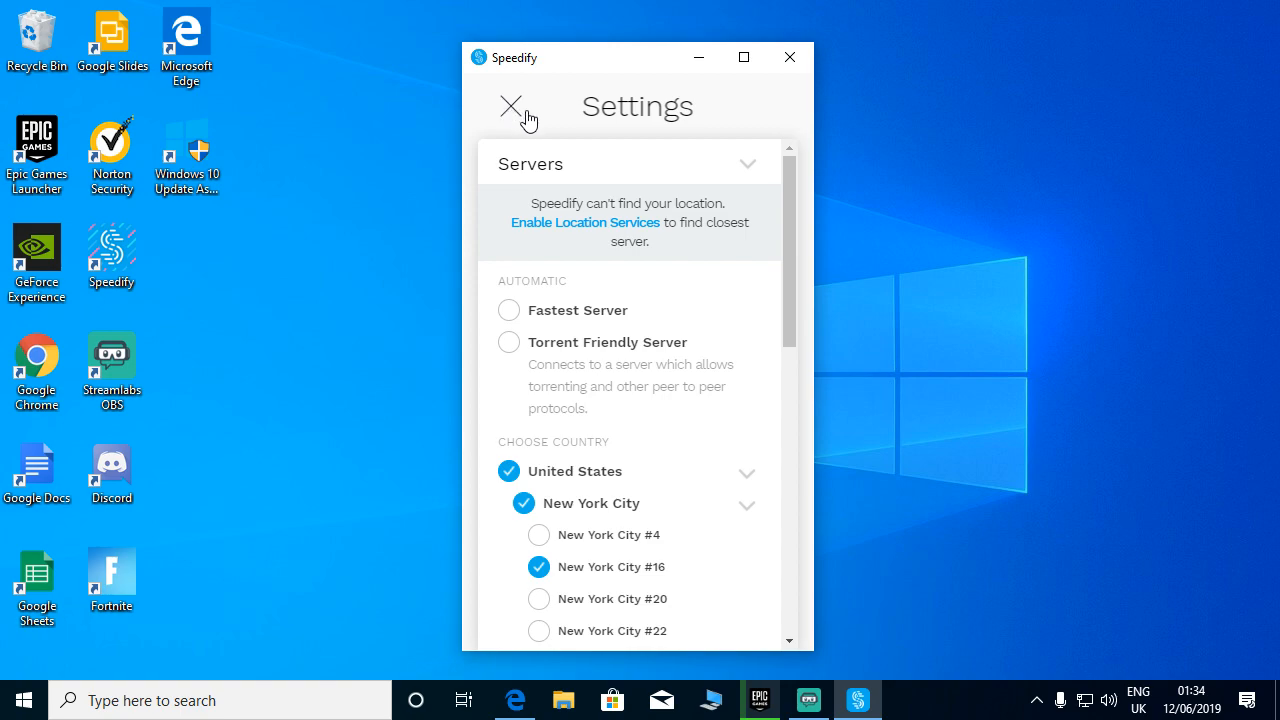
Close Speedify Settings to return to the disconnected main dashboard.
click(511, 105)
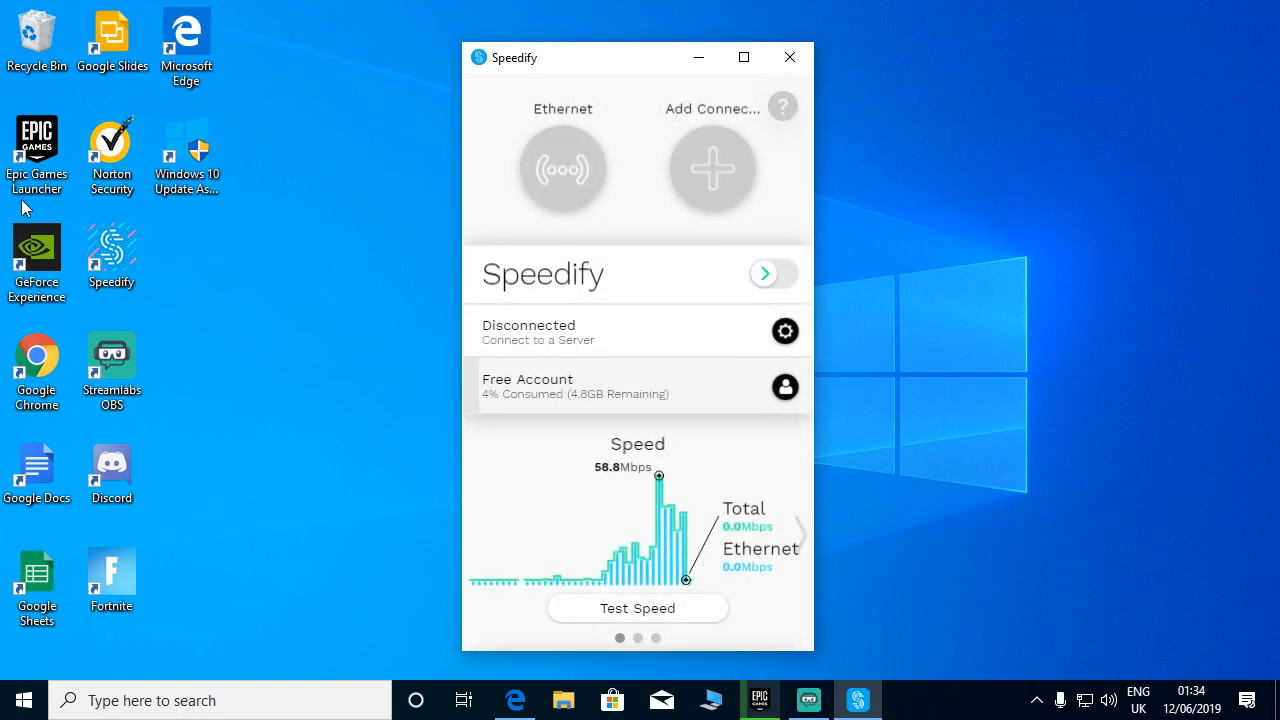
mouse_move(595, 105)
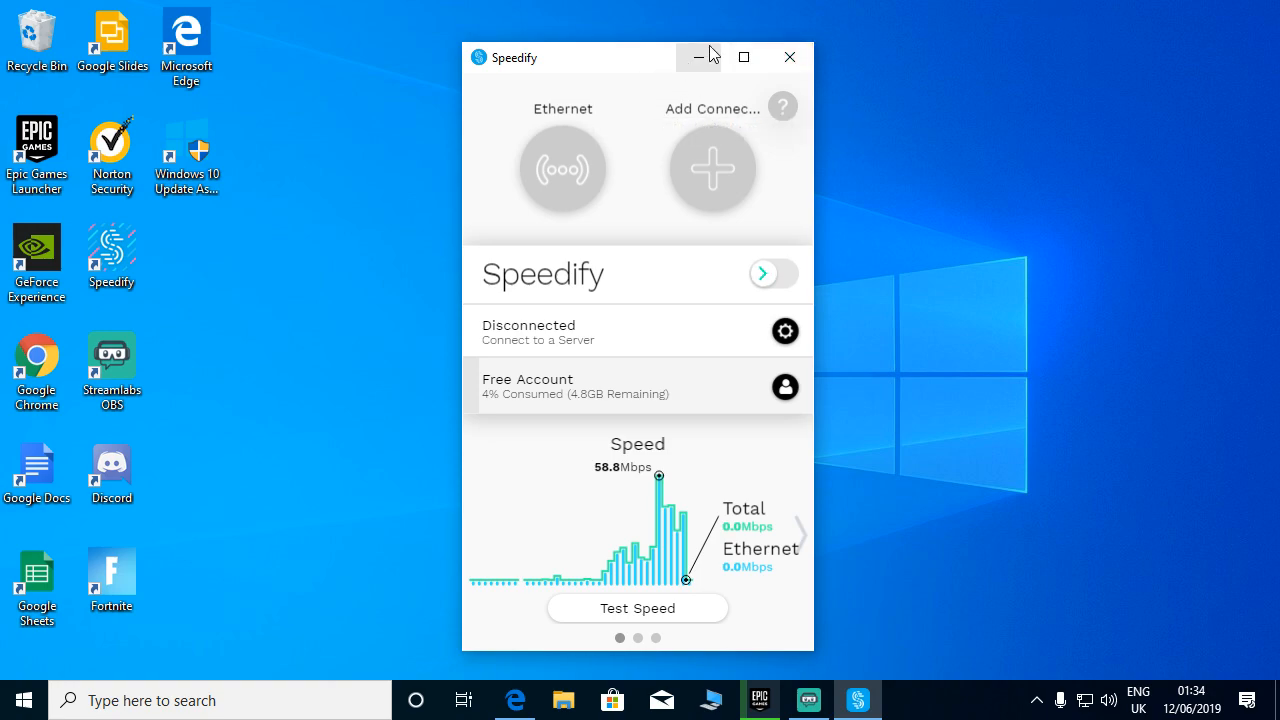
mouse_move(698, 57)
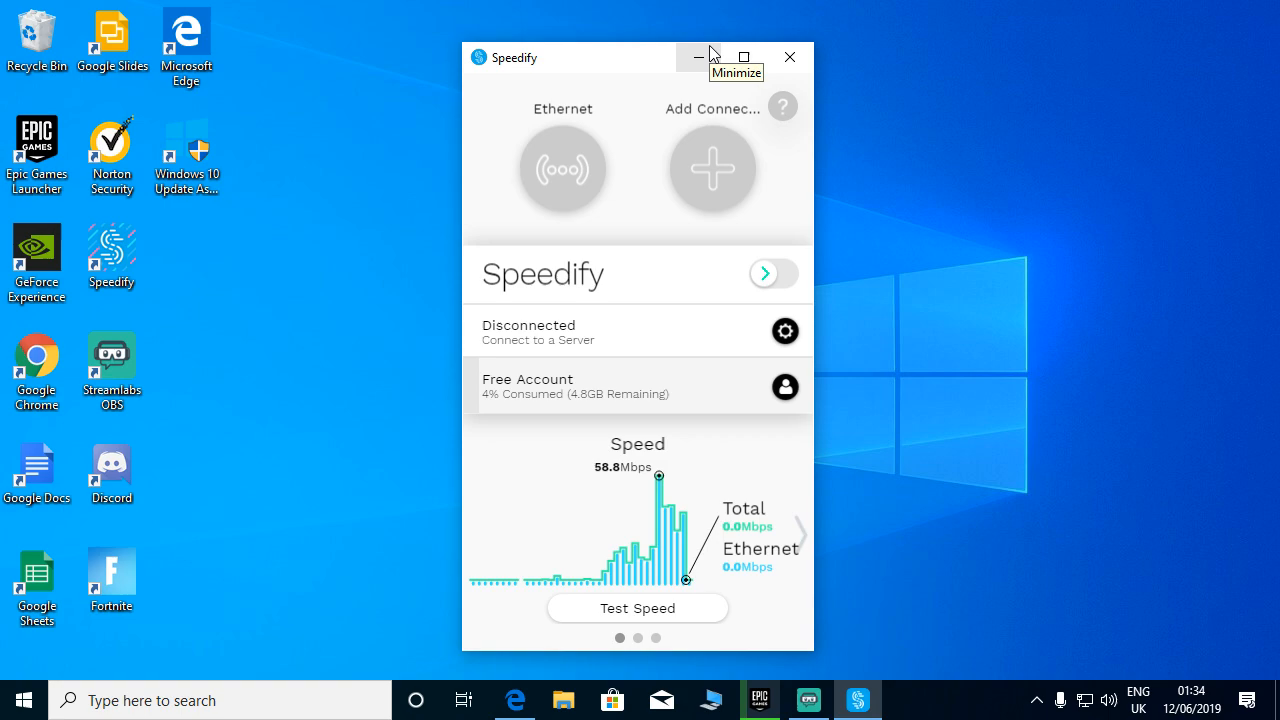
mouse_move(595, 203)
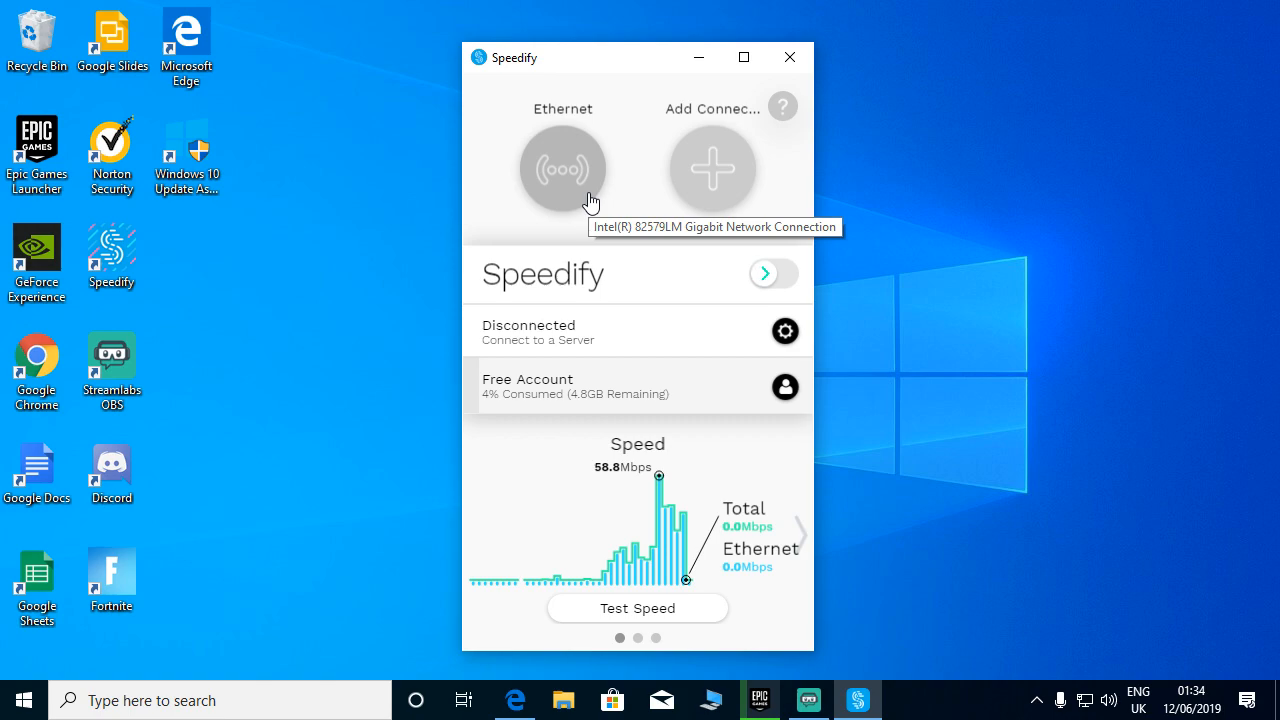
mouse_move(576, 406)
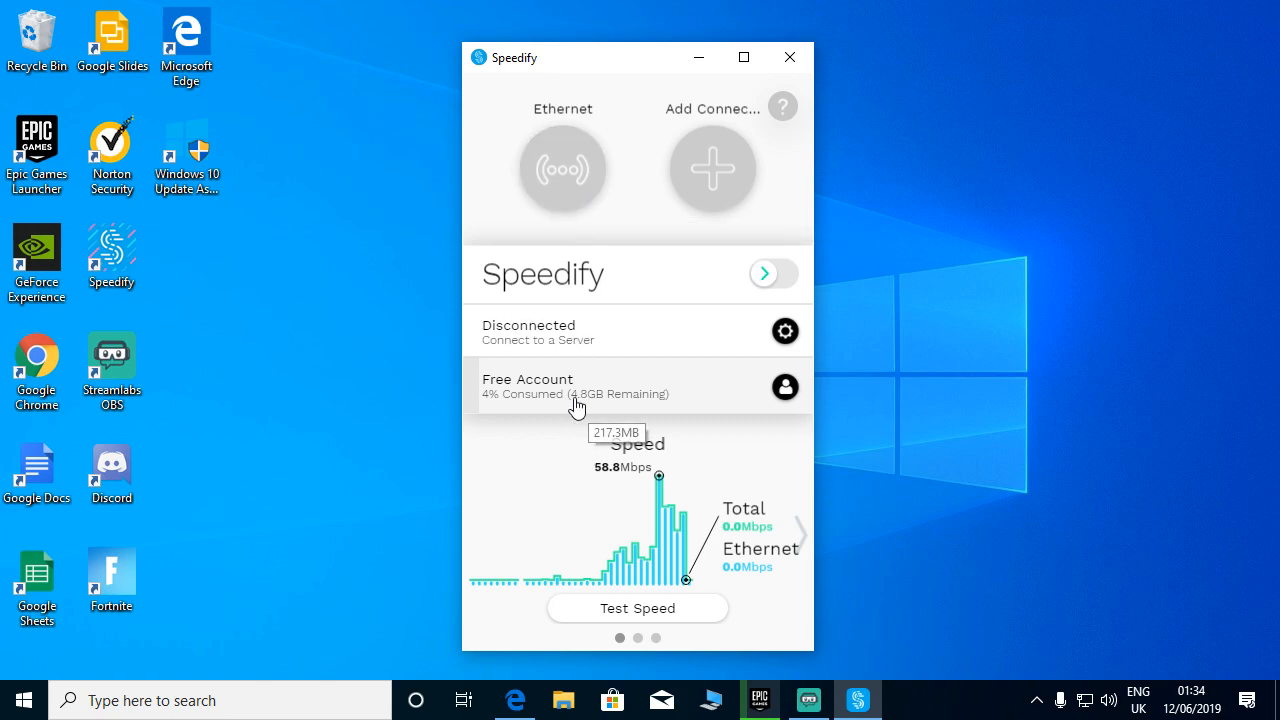
mouse_move(584, 407)
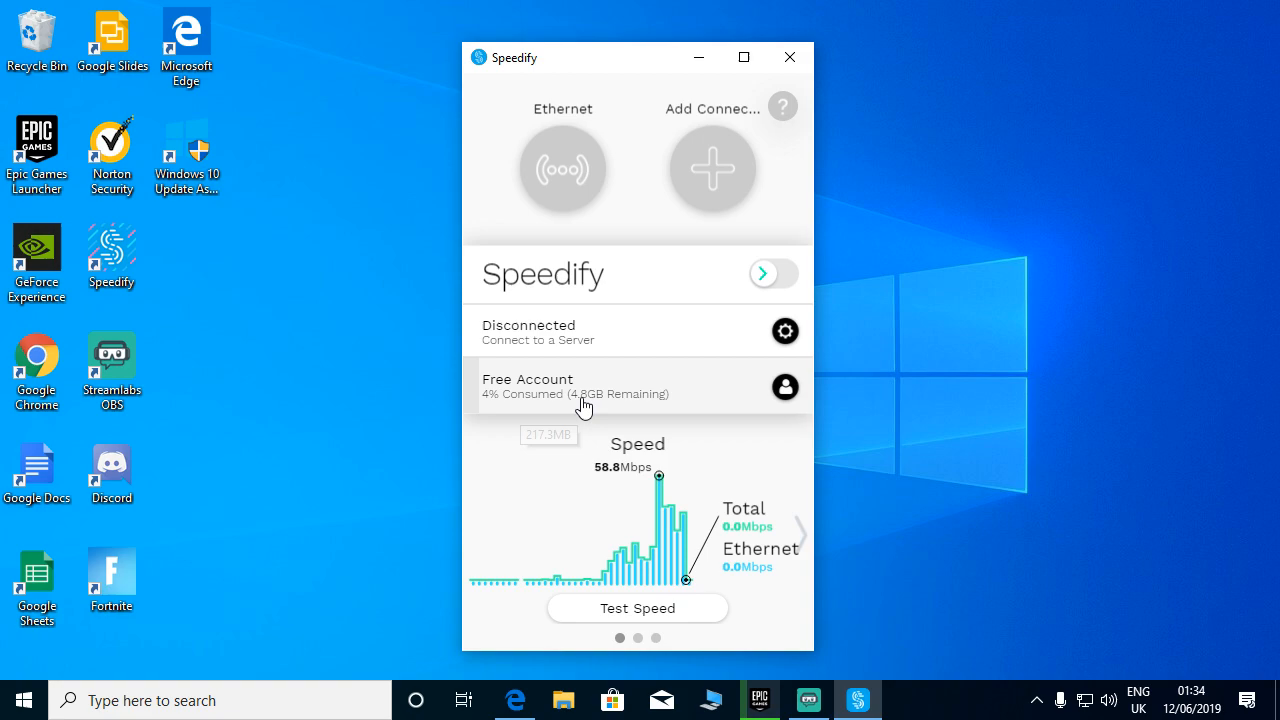
mouse_move(677, 411)
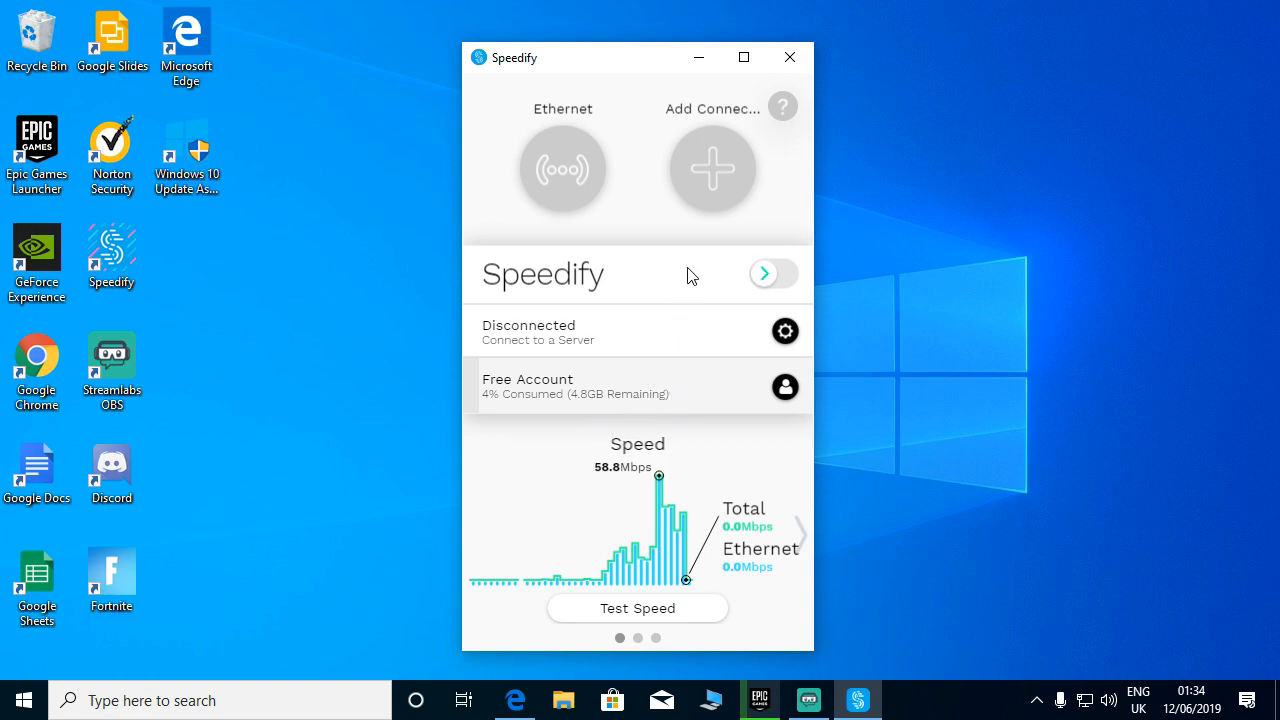
mouse_move(697, 57)
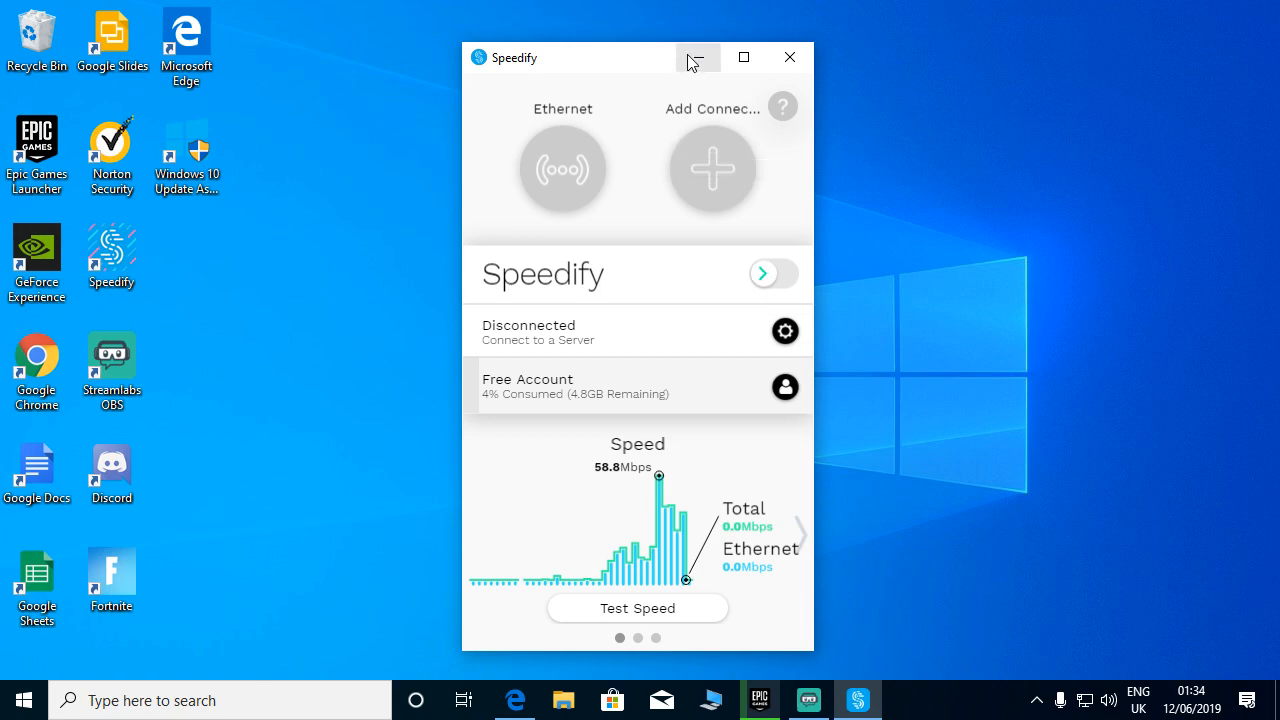
mouse_move(698, 57)
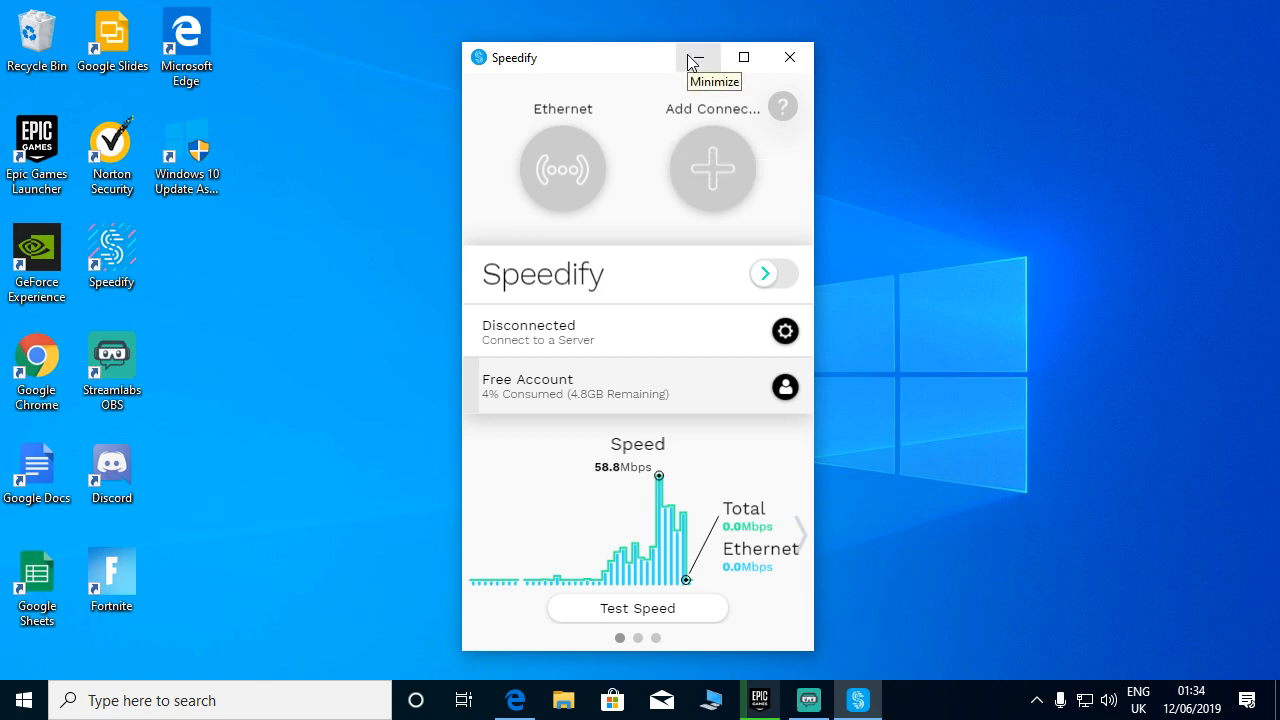
Minimize Speedify and bring up the Epic Games Launcher showing Fortnite updating at 19%.
click(697, 57)
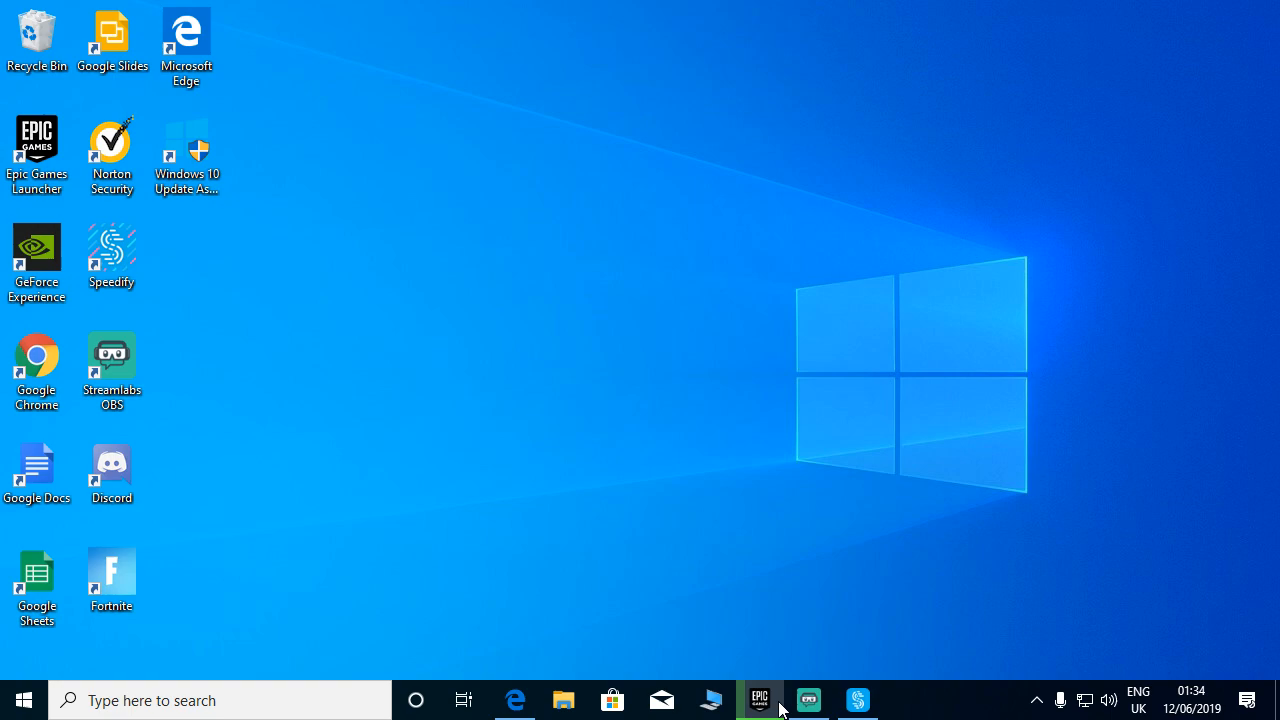
click(760, 699)
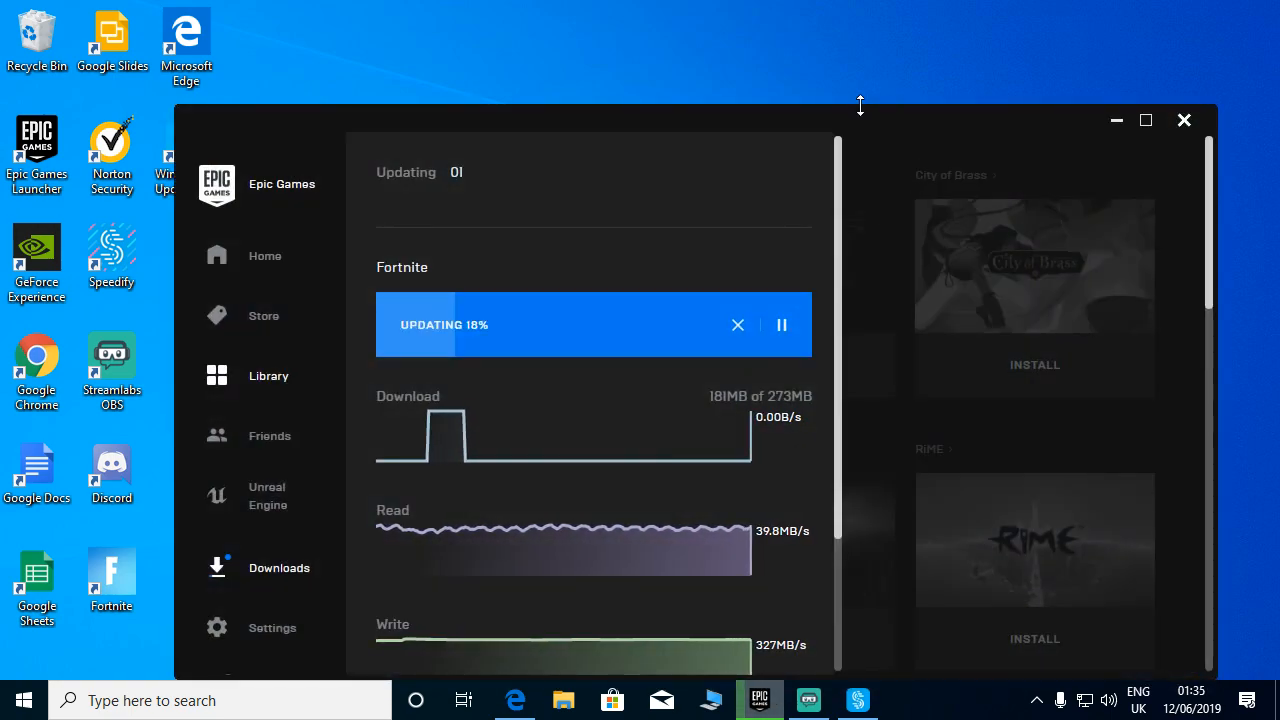
drag(860, 108, 815, 41)
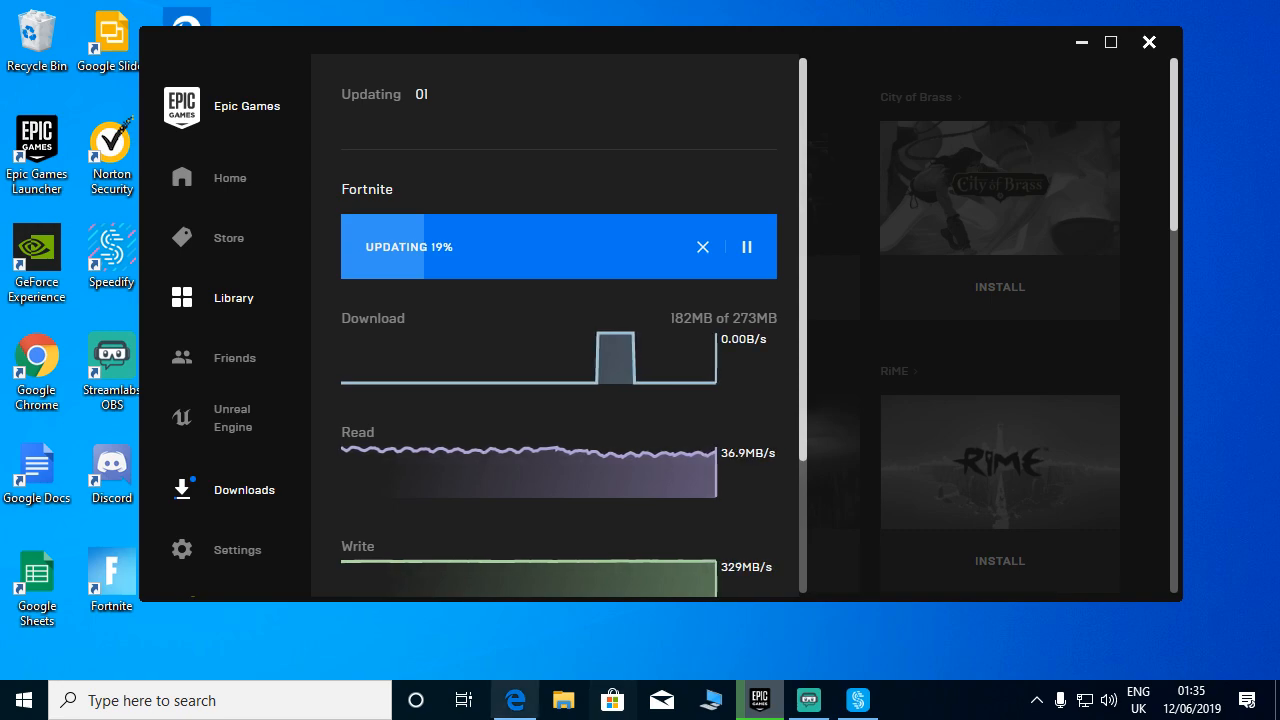
mouse_move(513, 700)
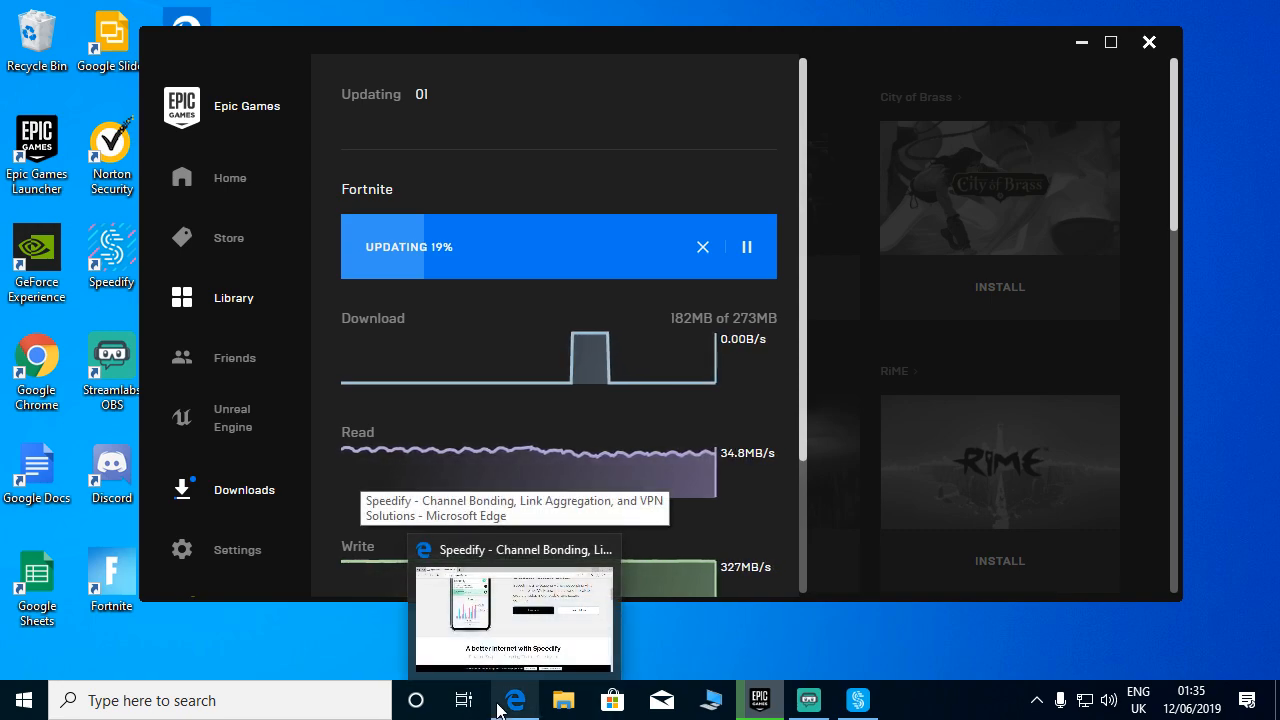
mouse_move(375, 628)
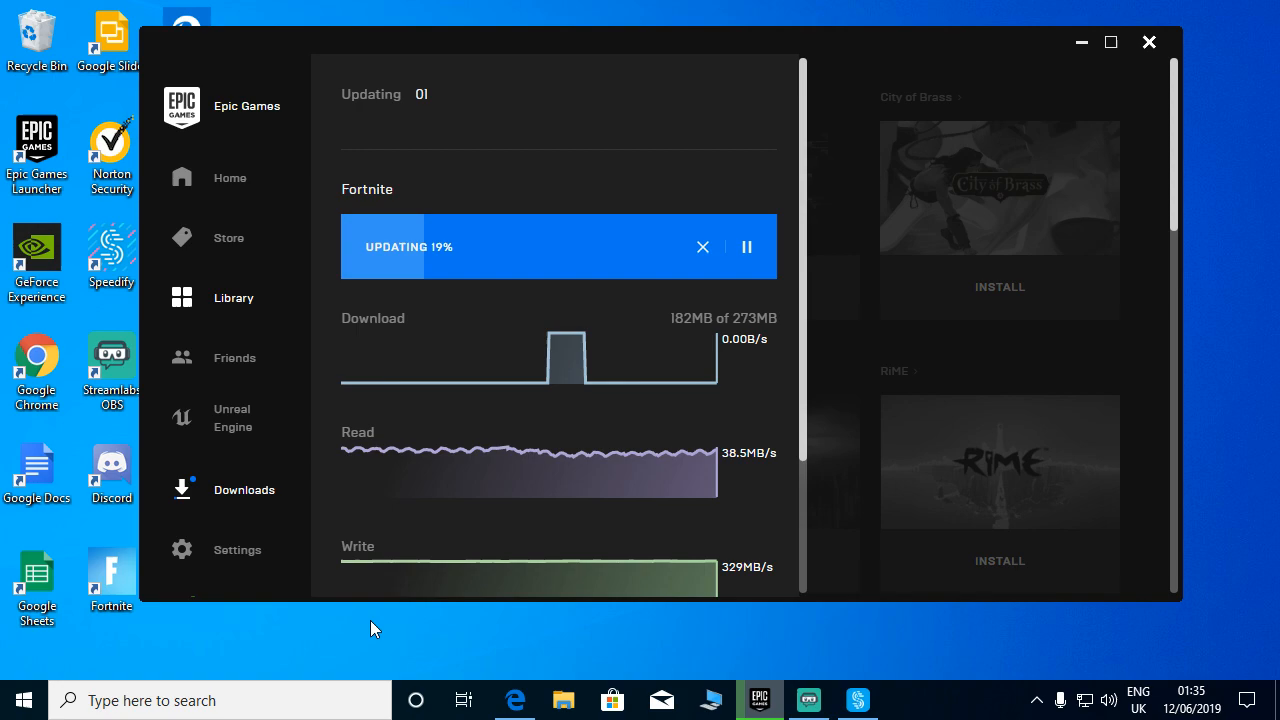
mouse_move(1058, 51)
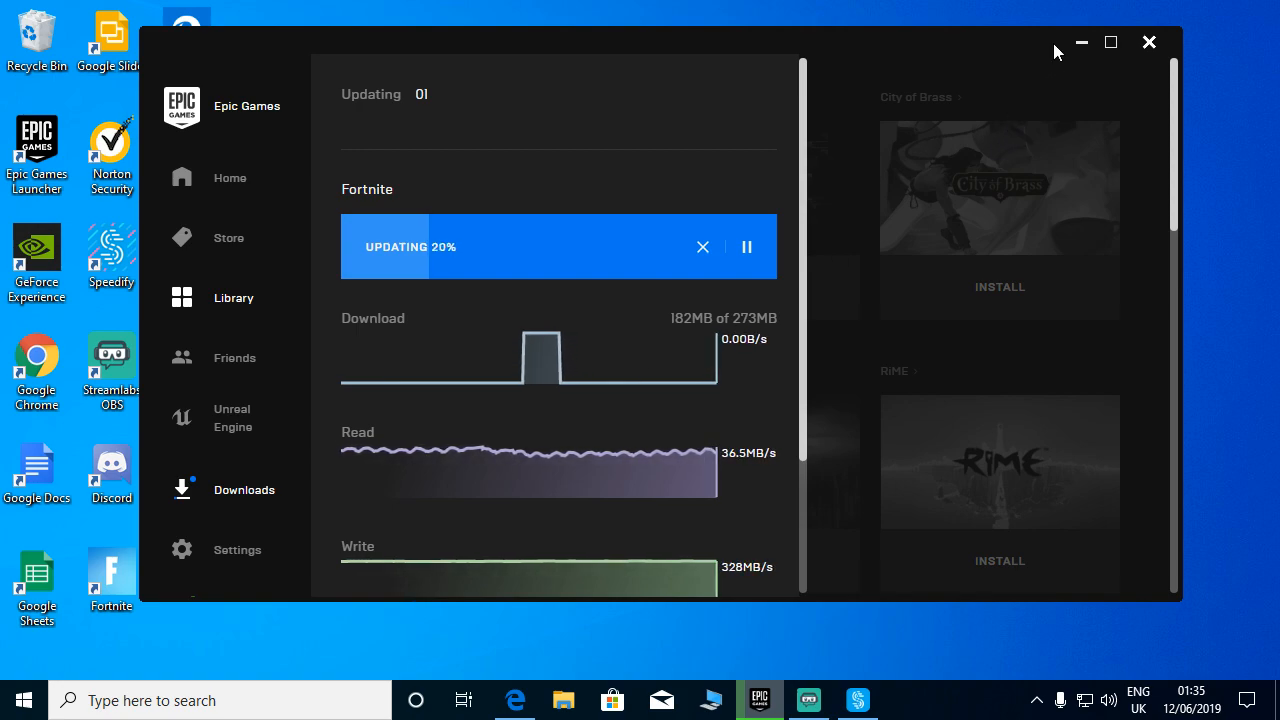